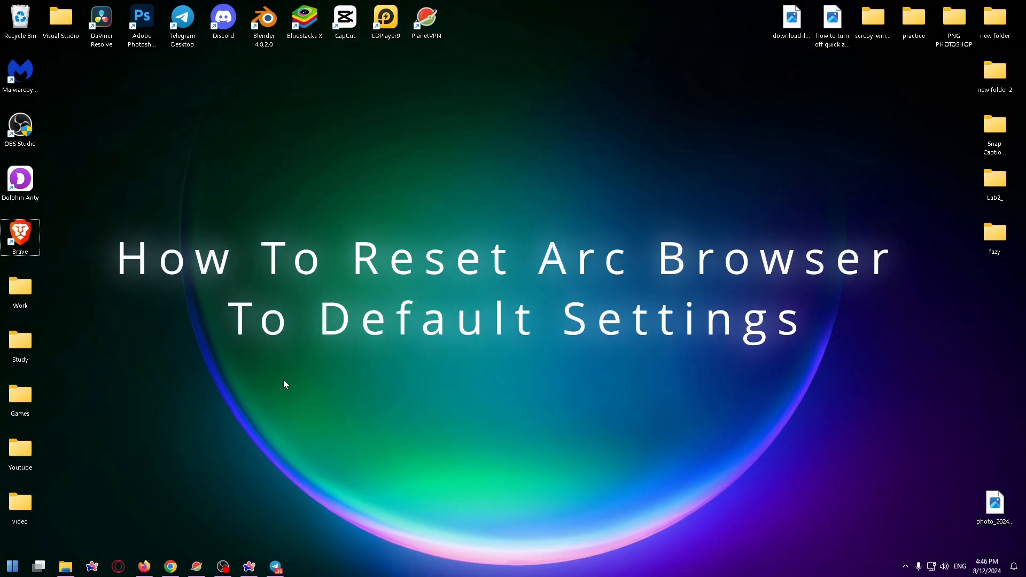
mouse_move(266, 503)
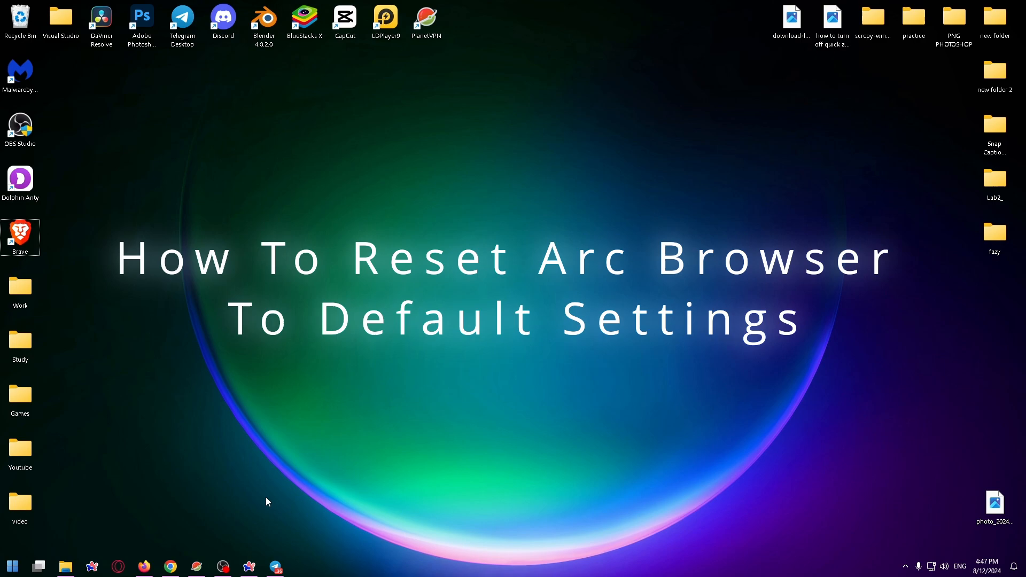
Step: Reach the full settings search-engine page through the Arc icon and the Default profile's Advanced Search Settings
left_click(247, 566)
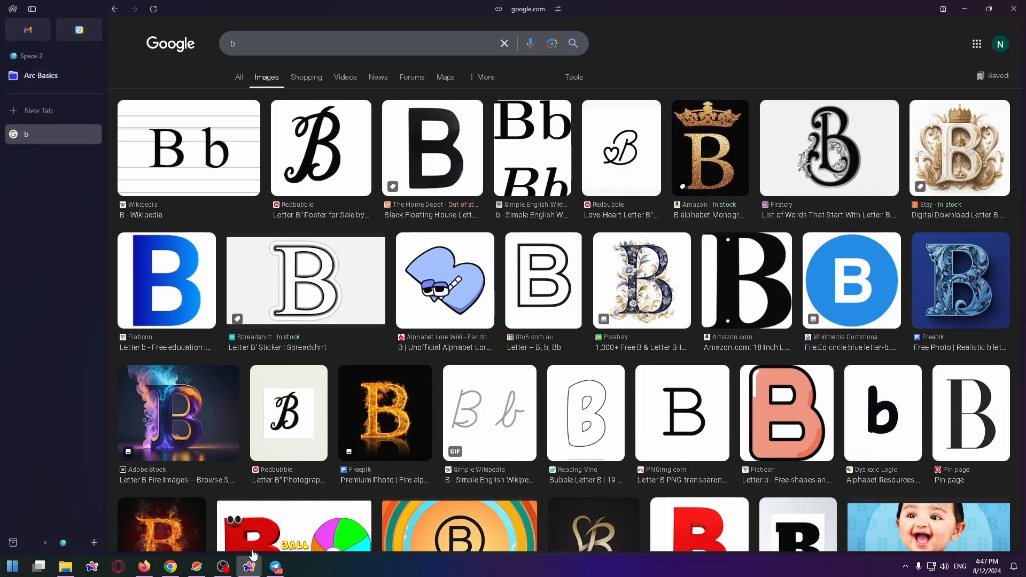
mouse_move(288, 206)
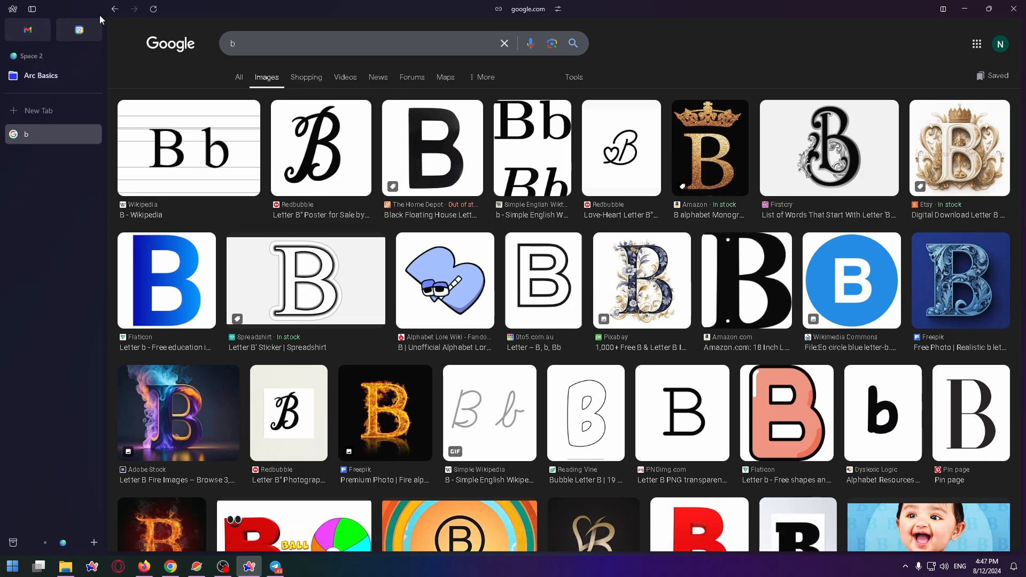
left_click(11, 9)
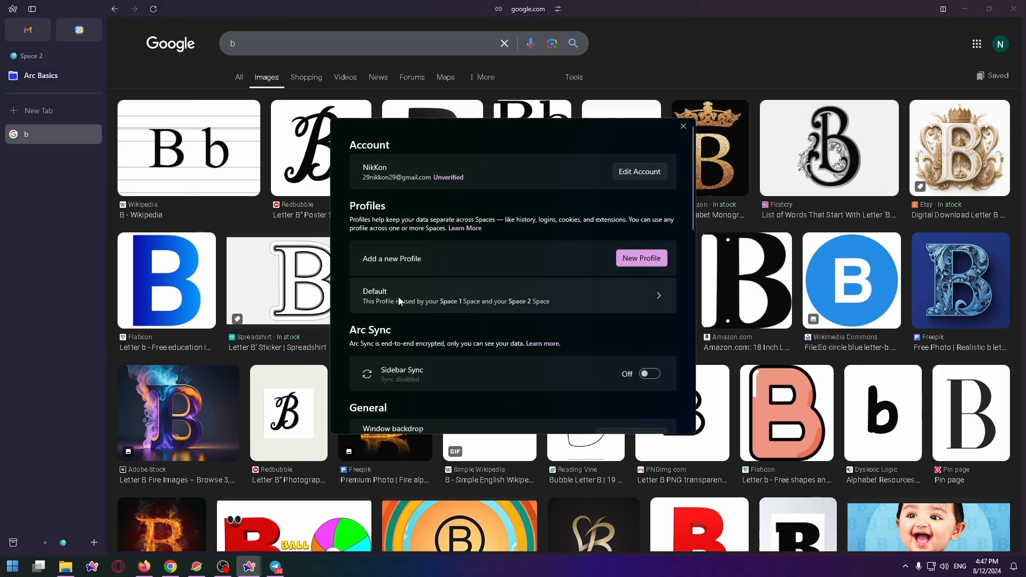
left_click(512, 295)
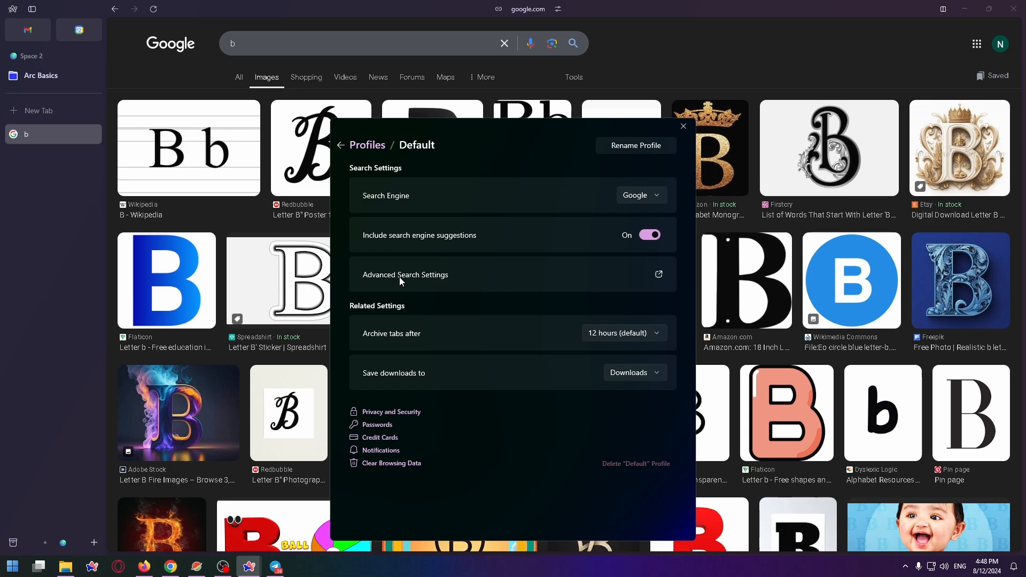
mouse_move(404, 286)
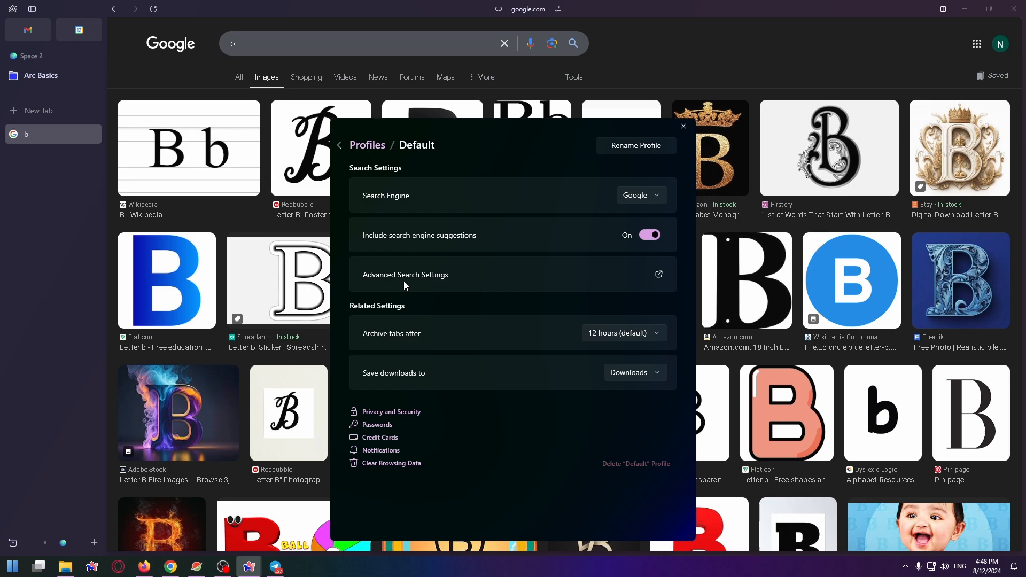
left_click(657, 275)
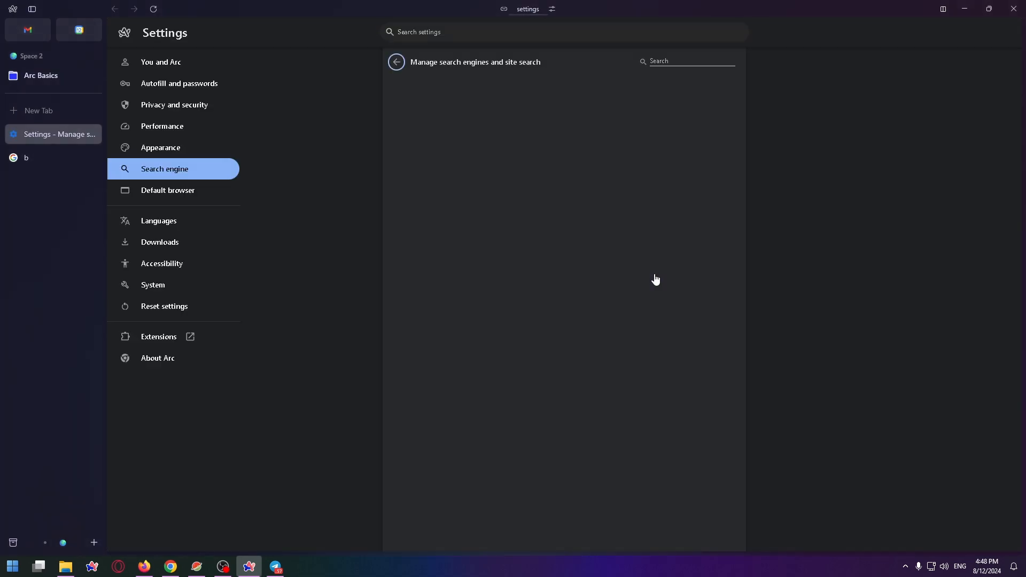
Step: Switch the Settings sidebar to the Reset settings section
left_click(164, 168)
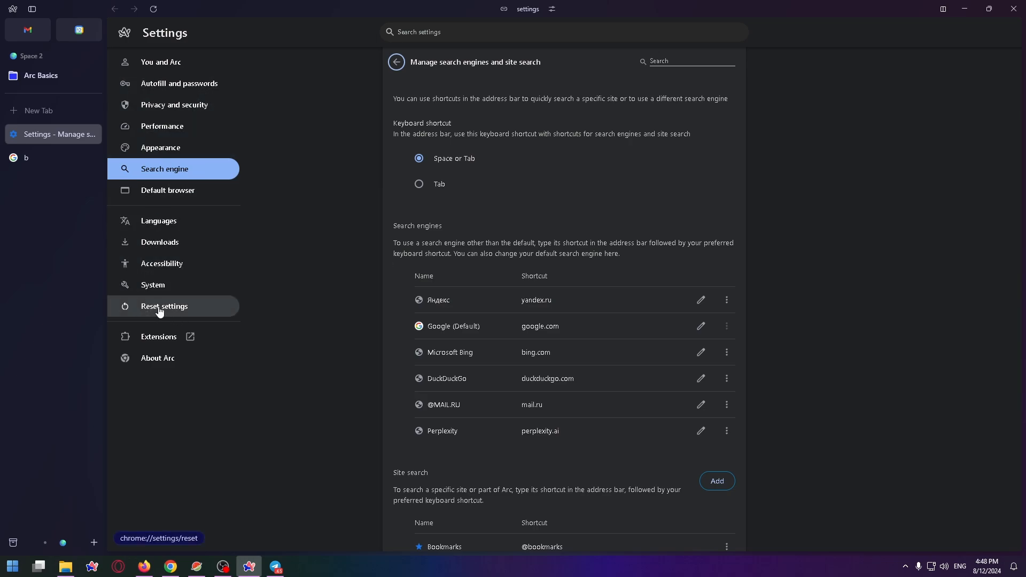
left_click(164, 307)
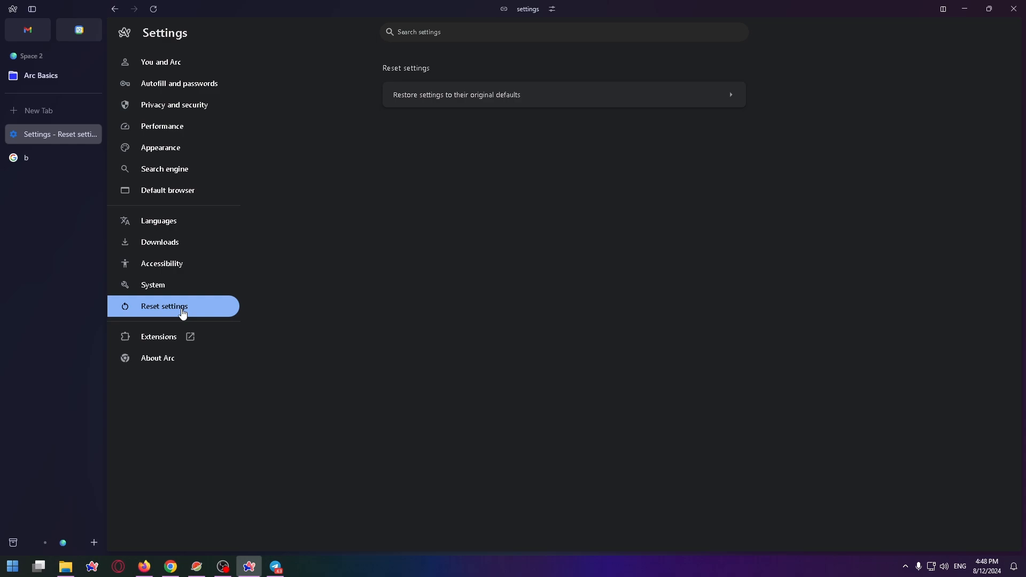
mouse_move(425, 95)
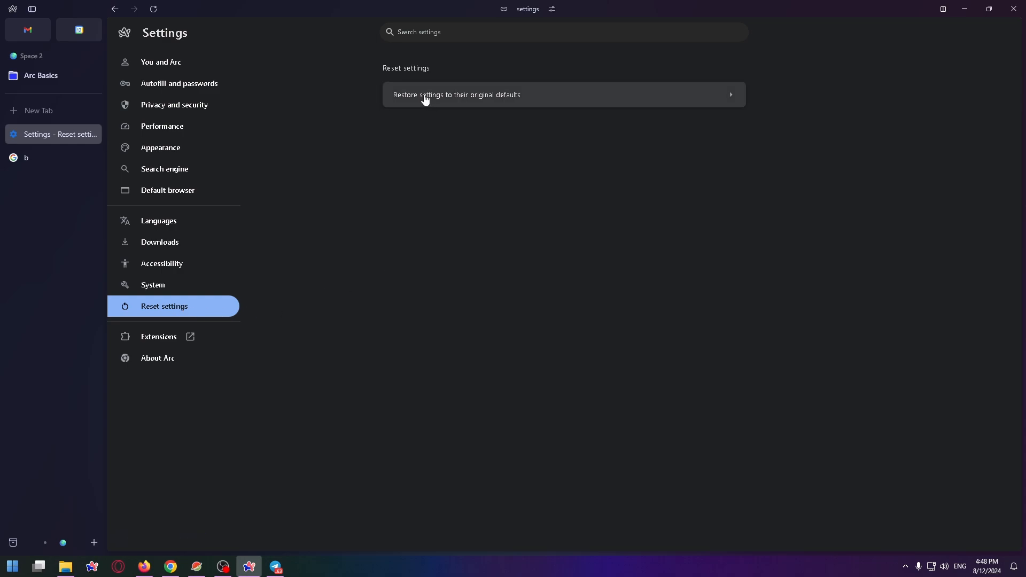
Step: Restore settings to original defaults, noting the cookie-deletion line, and confirm Reset settings
left_click(458, 94)
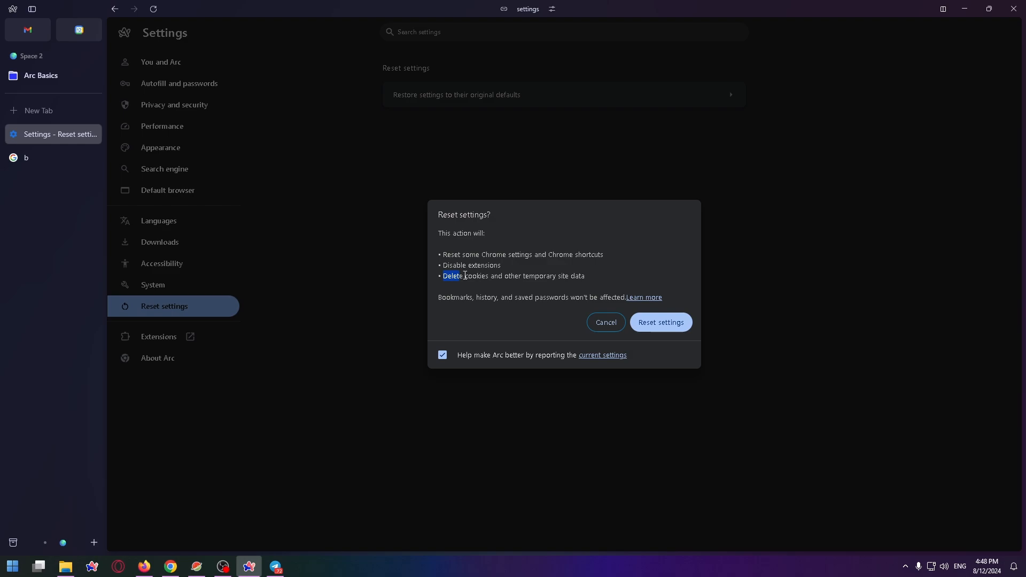
left_click_drag(444, 275, 586, 276)
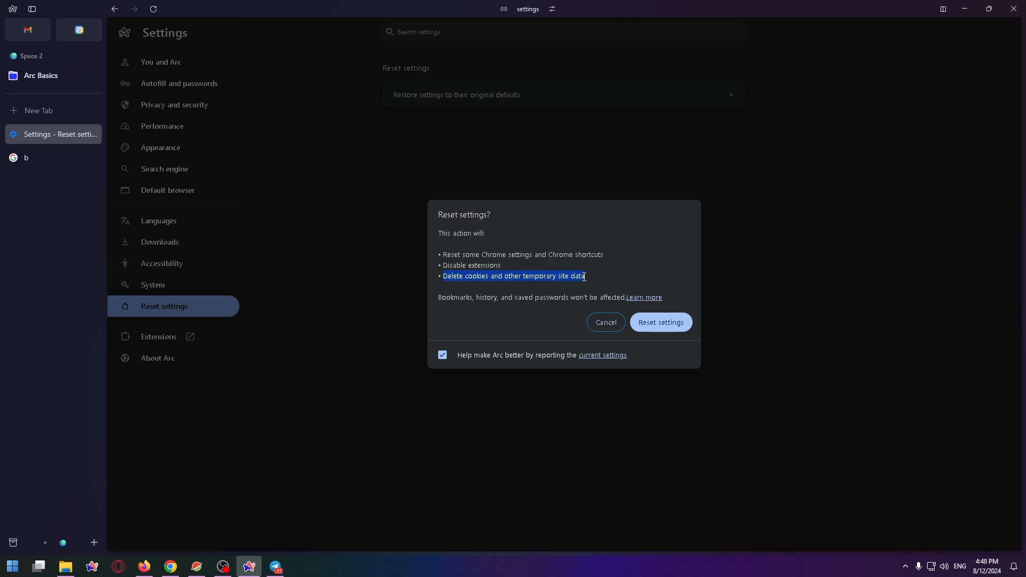
left_click(495, 296)
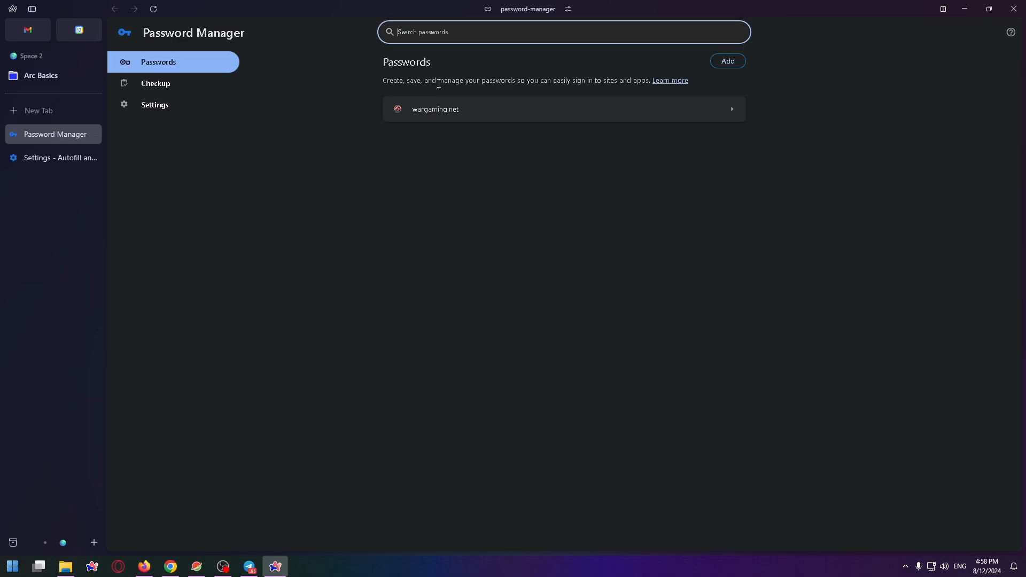
mouse_move(209, 174)
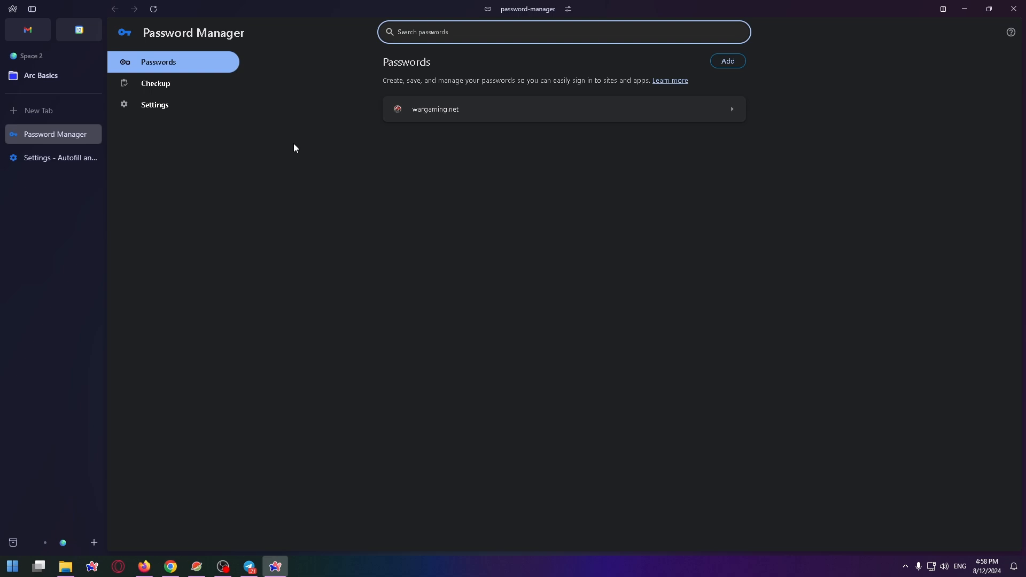
mouse_move(288, 69)
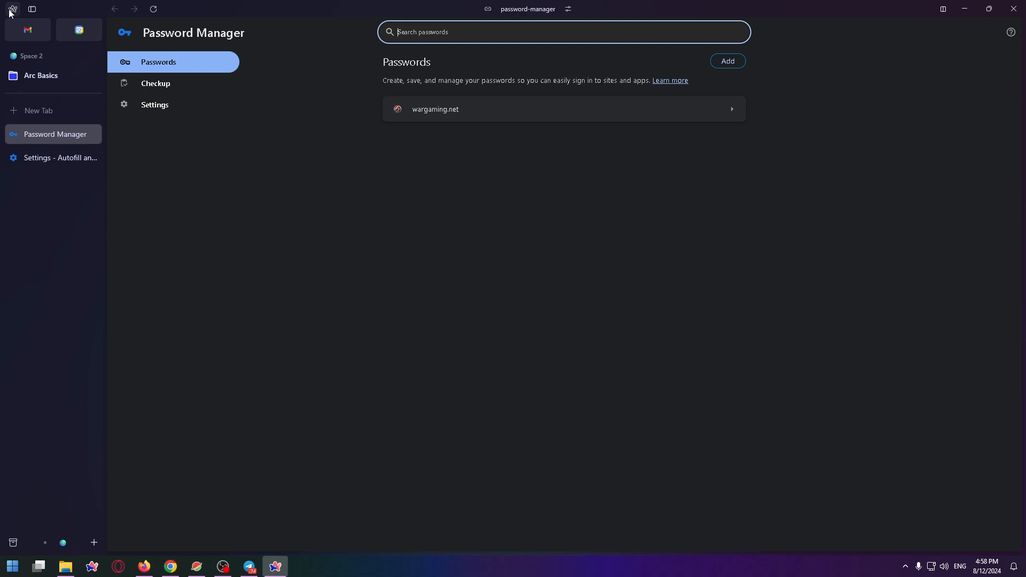
Step: Start a New Profile from the Profiles section, reaching the empty profile-name dialog
left_click(12, 9)
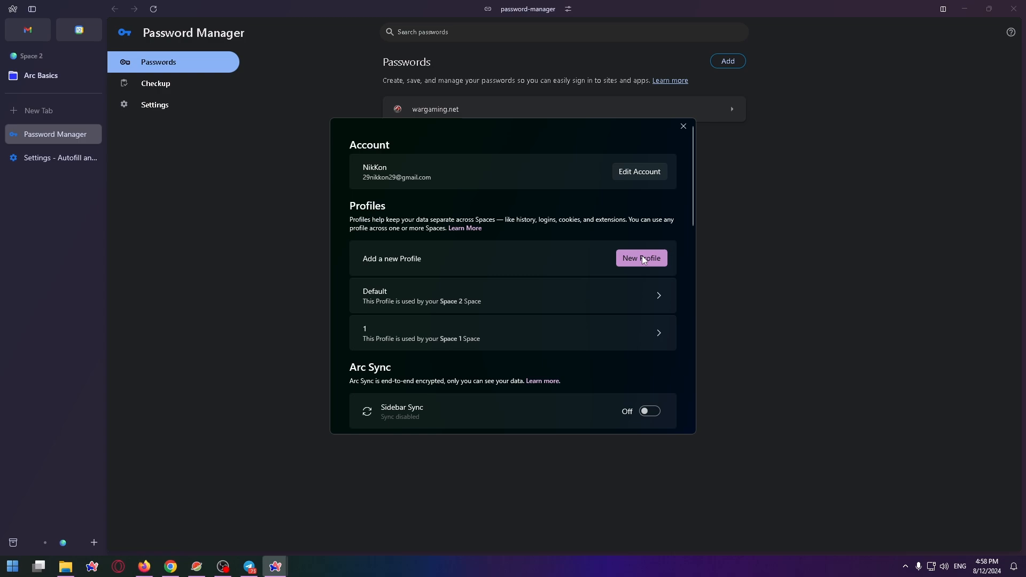
left_click(640, 257)
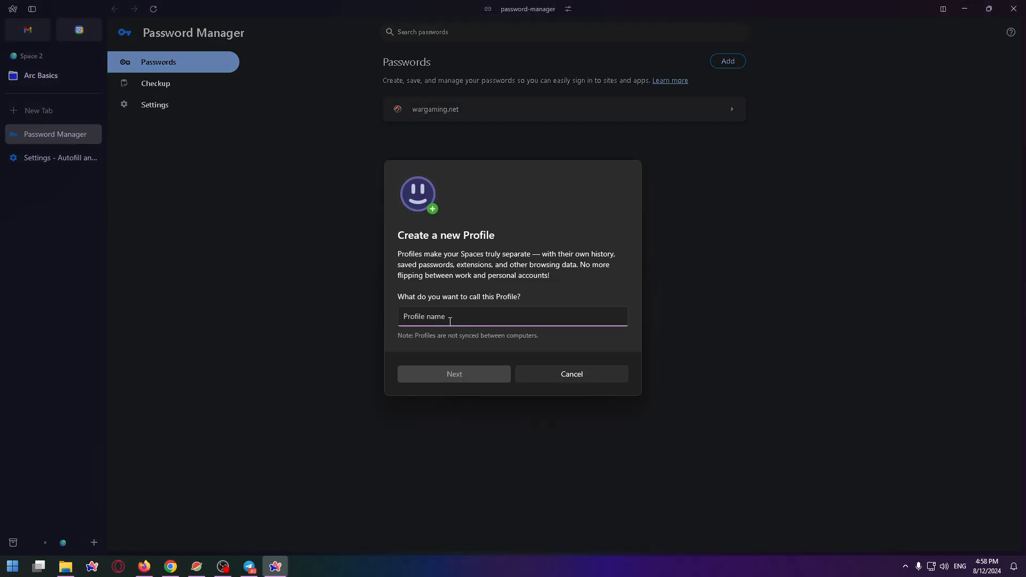
Step: Proceed past naming and assign the new profile to Space 1 to create it
left_click(453, 374)
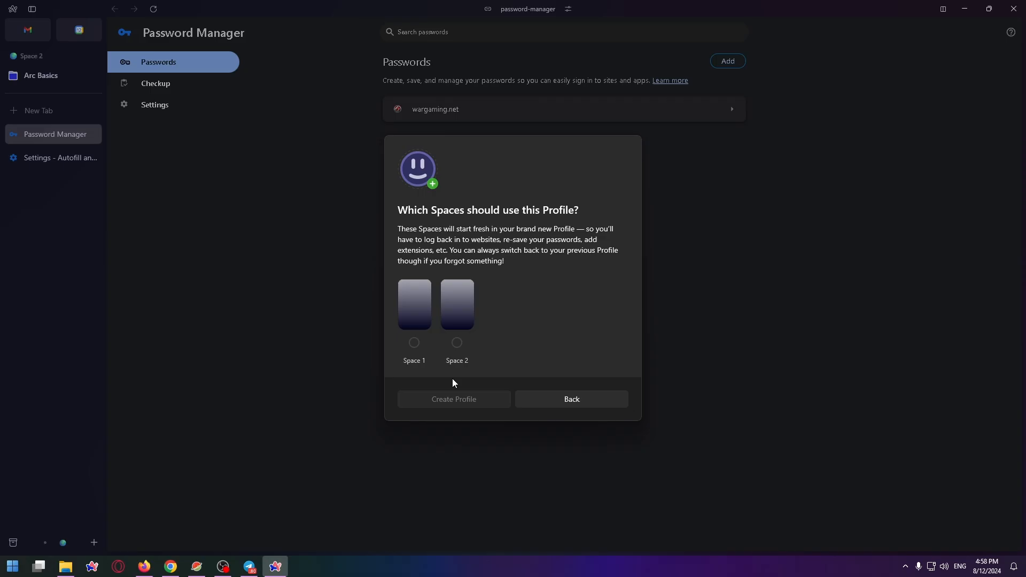
left_click(414, 342)
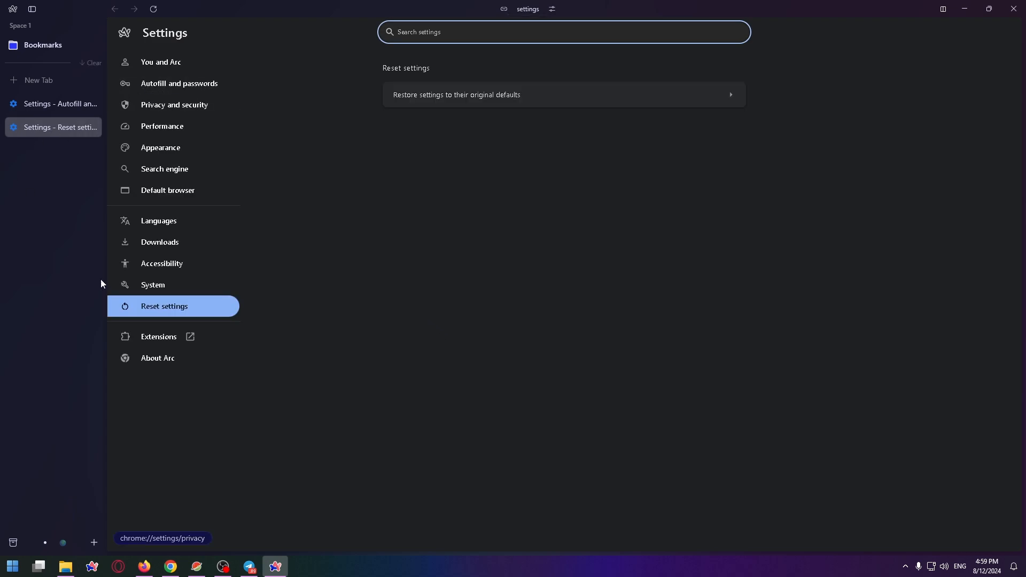
Step: Go to Autofill and passwords and view the Password Manager, which lists no saved passwords
left_click(179, 83)
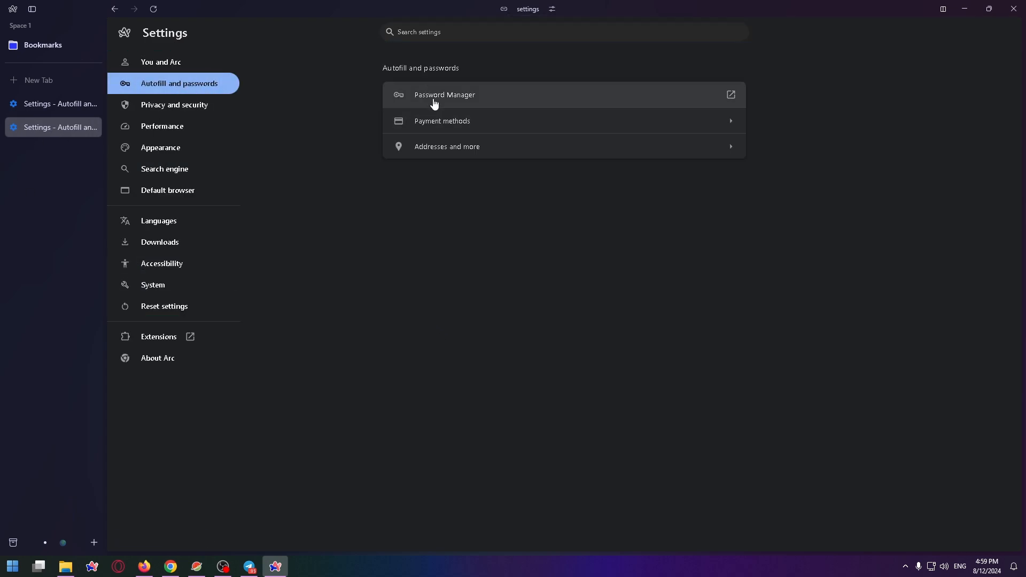
left_click(444, 95)
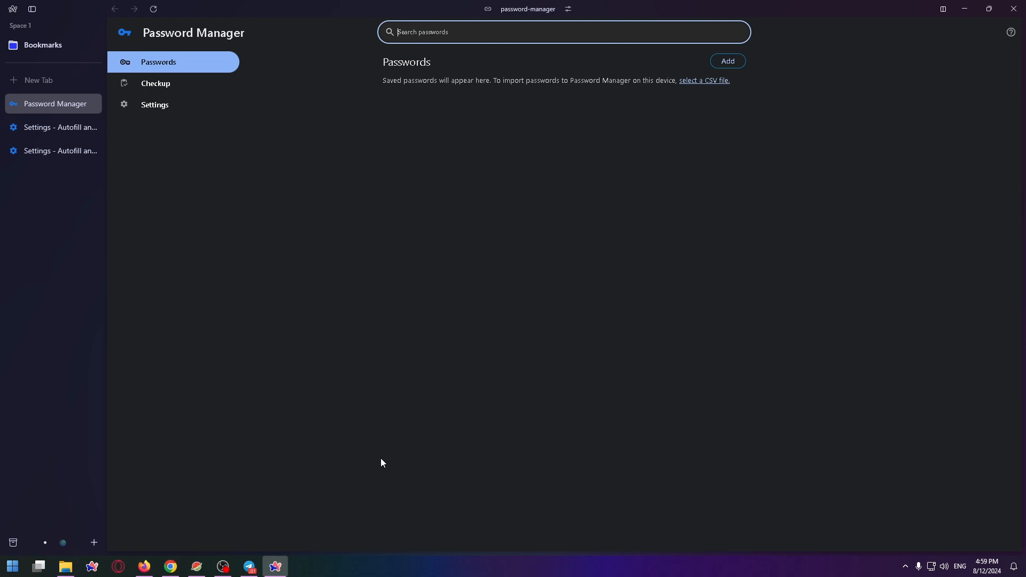
mouse_move(537, 249)
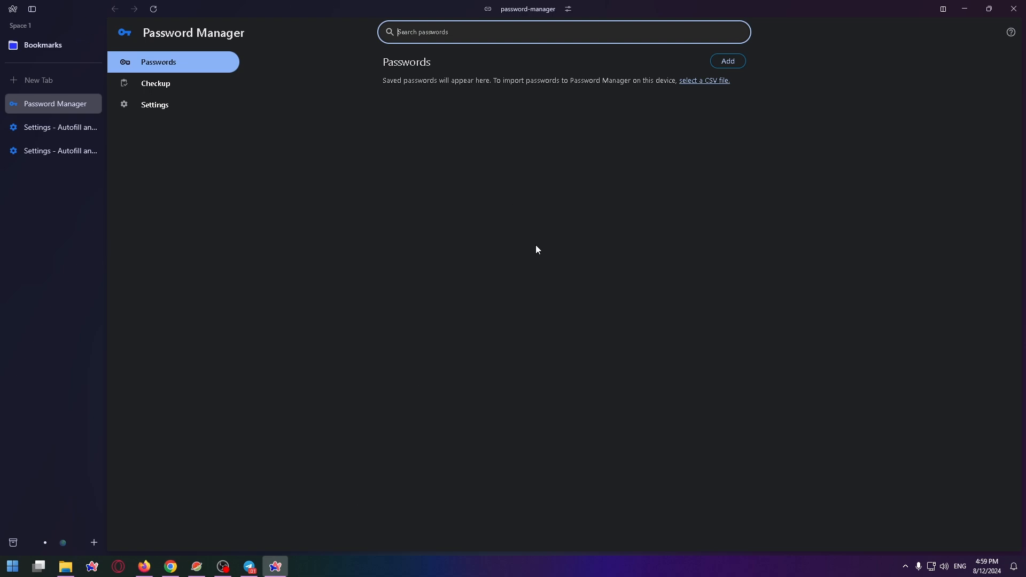